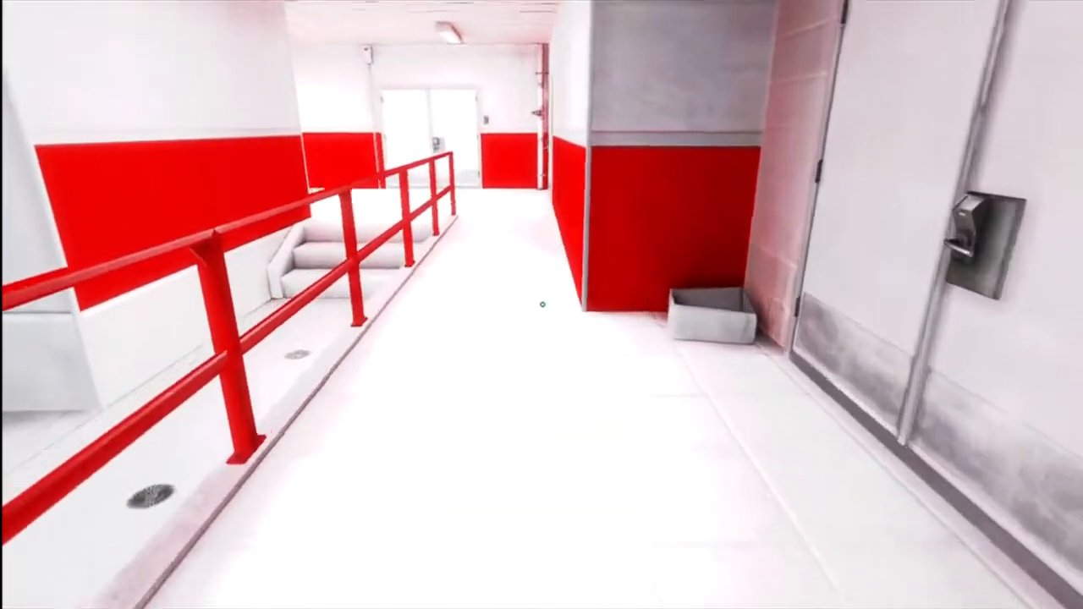
{"action": "mouse_move", "coordinate": [541, 305]}
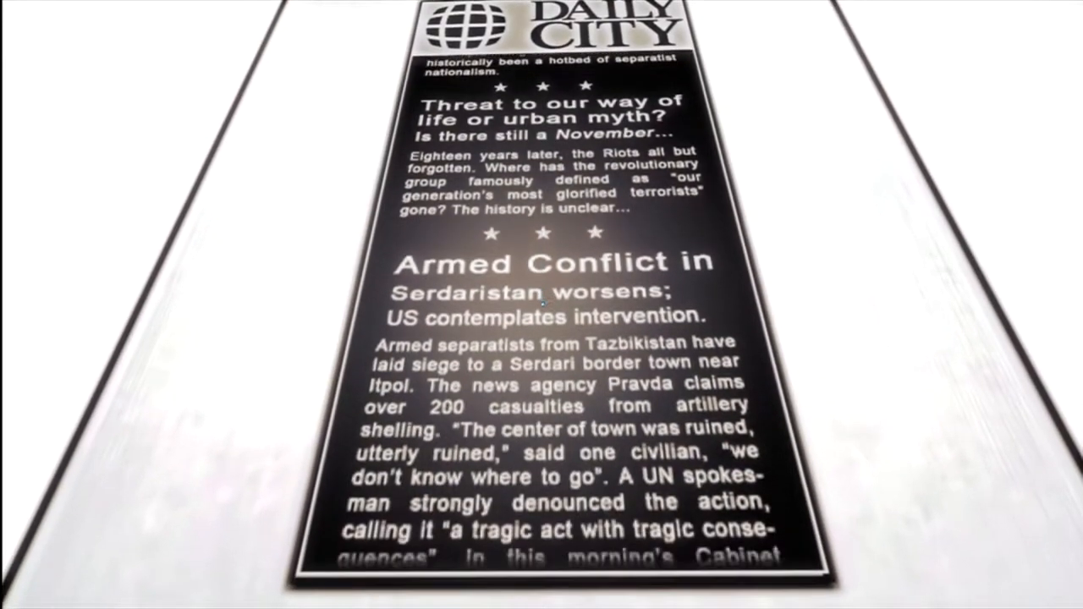
{"action": "scroll", "scroll_direction": "down", "scroll_amount": 3}
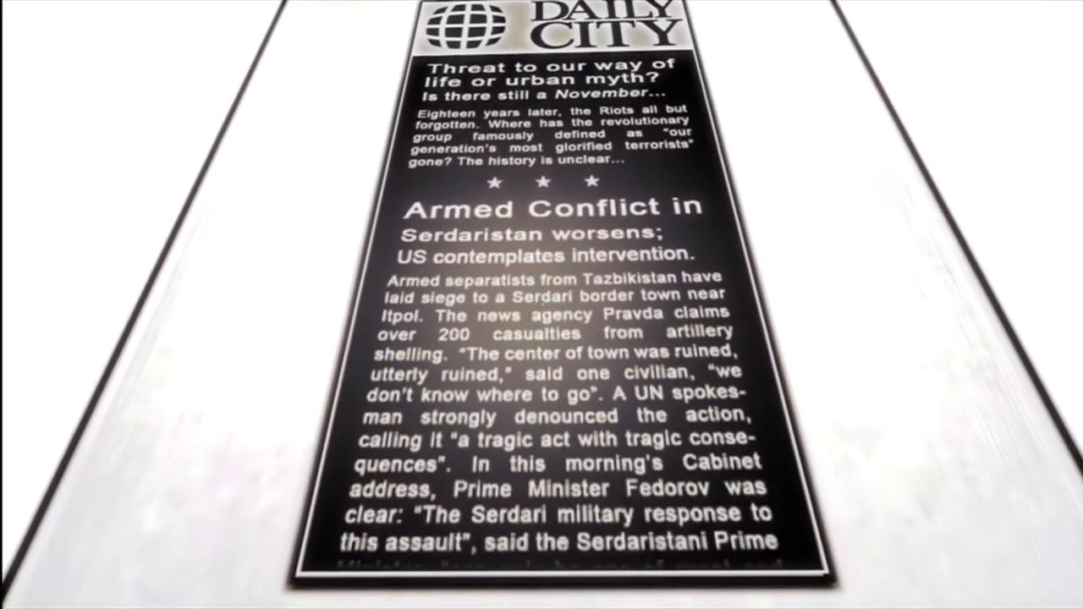
{"action": "scroll", "scroll_direction": "down", "scroll_amount": 3}
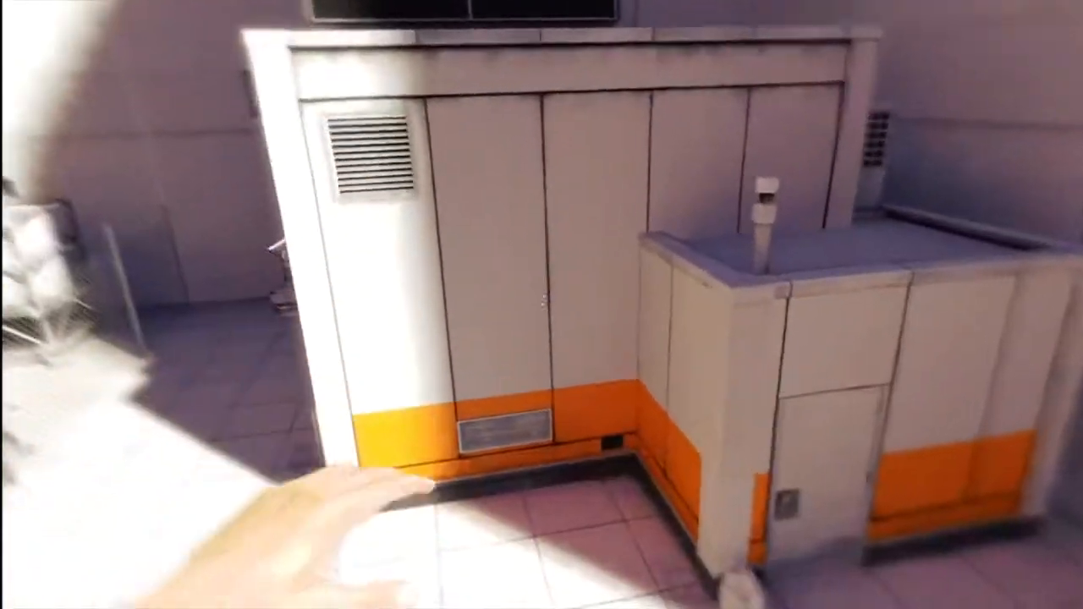
{"action": "mouse_move", "coordinate": [541, 304]}
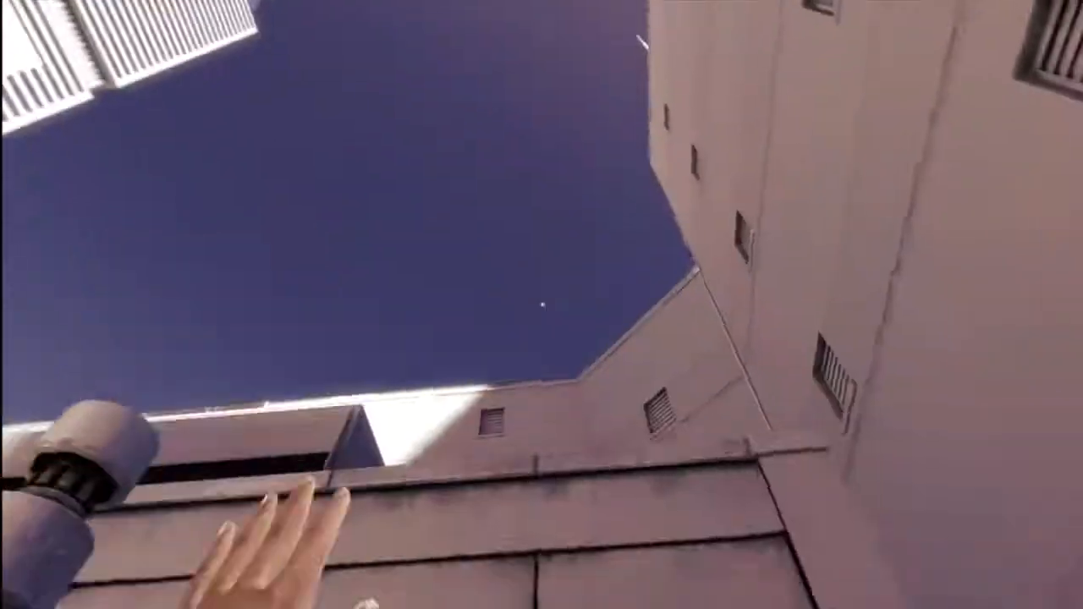